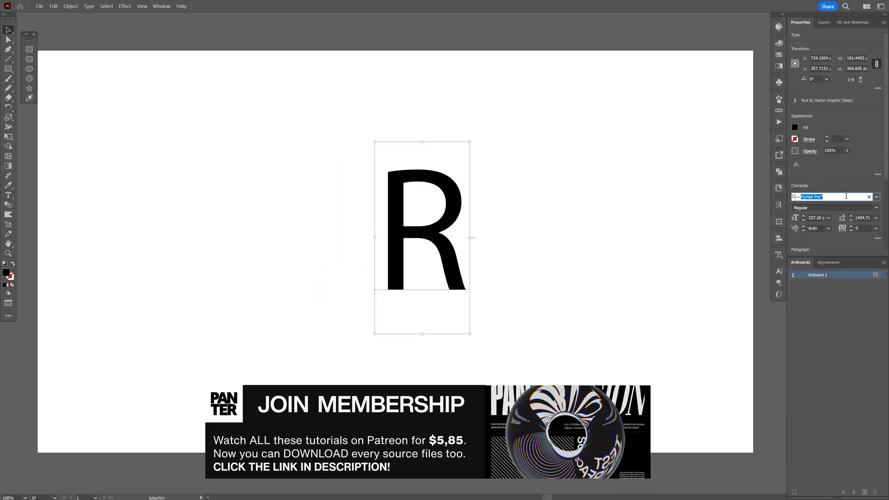
Set the R in Neue Haas Grotesk Black Italic via the Character font search
type("neue haas")
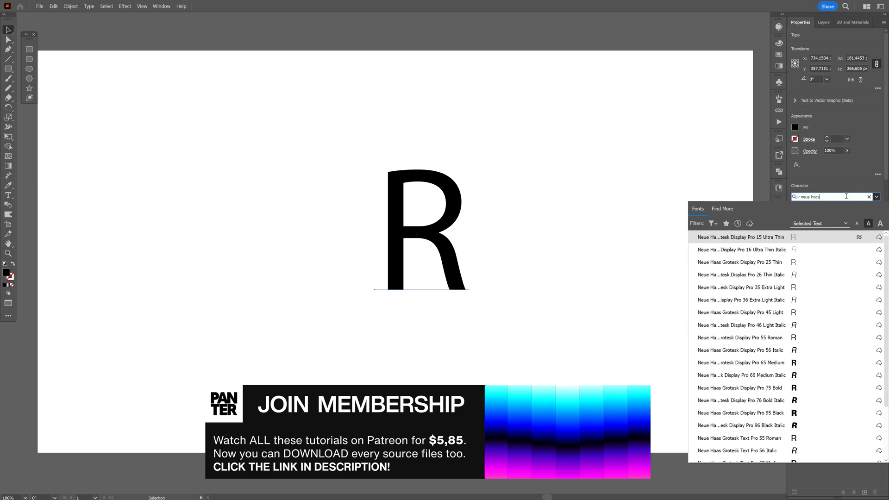
left_click(740, 425)
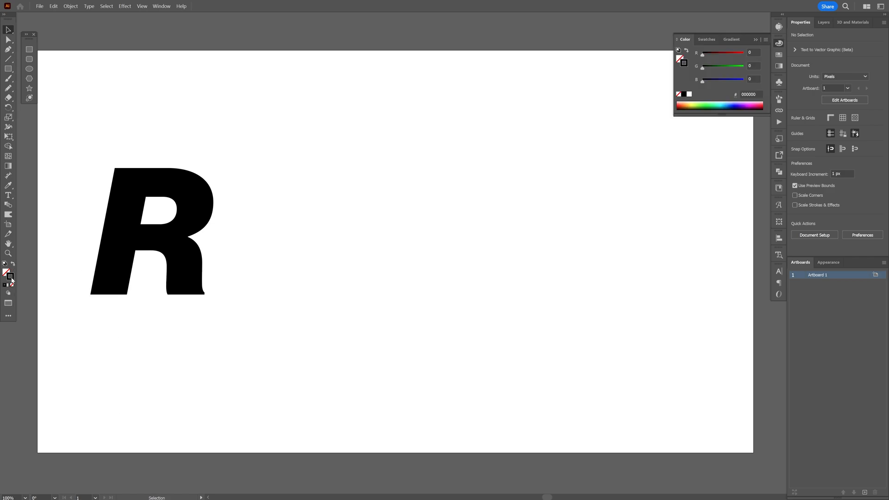
Draw a straight horizontal line to the right of the R with the Line Segment tool
left_click(9, 61)
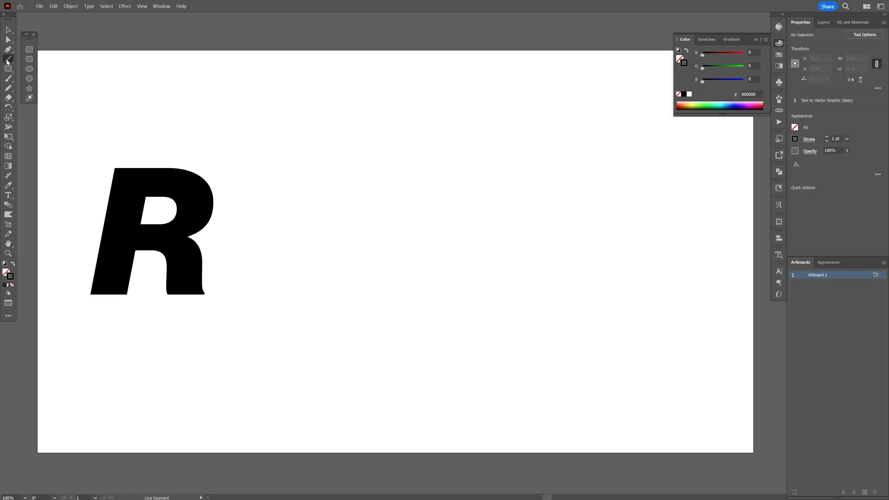
left_click_drag(315, 218, 616, 218)
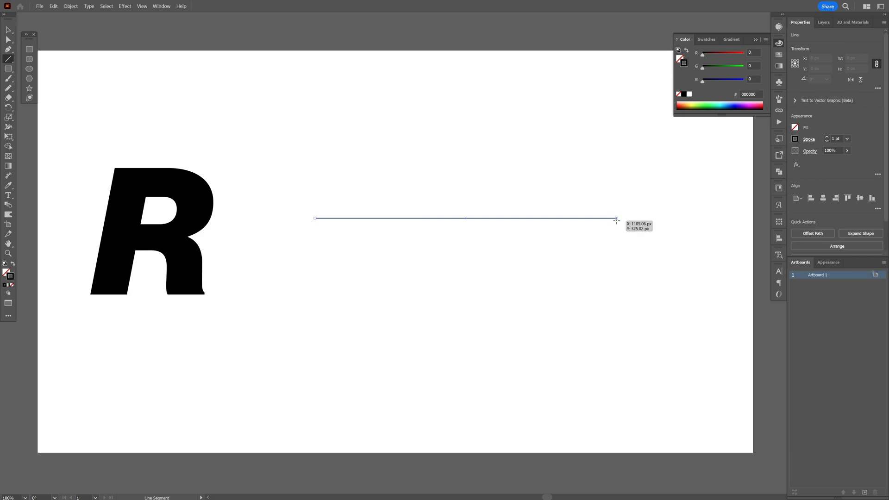
Distort the line with a Zig Zag effect of 2 ridges using smooth points
left_click(131, 5)
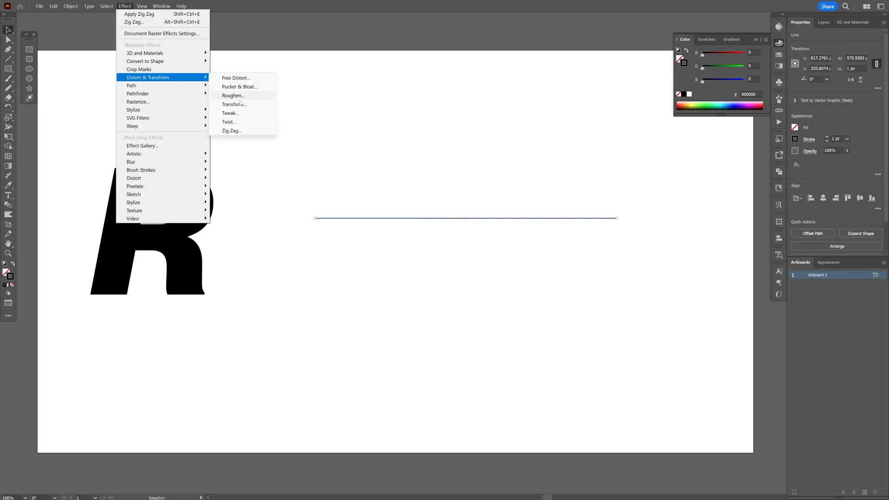
left_click(232, 130)
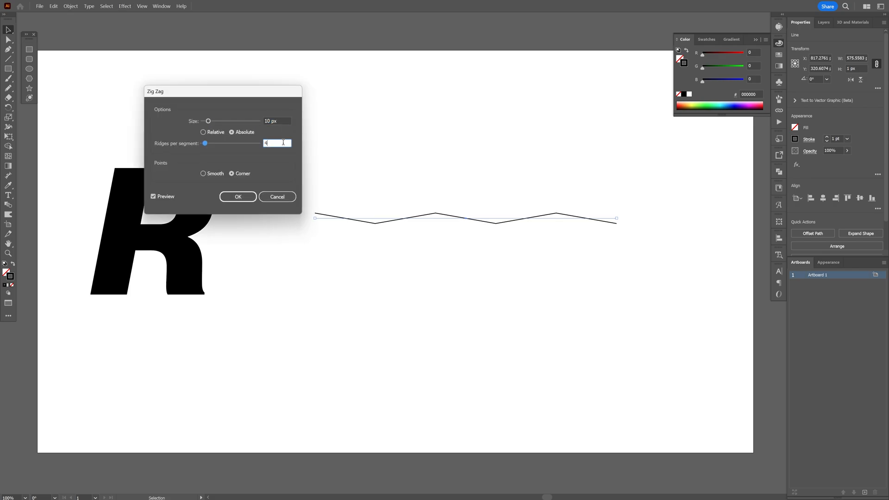
type("2")
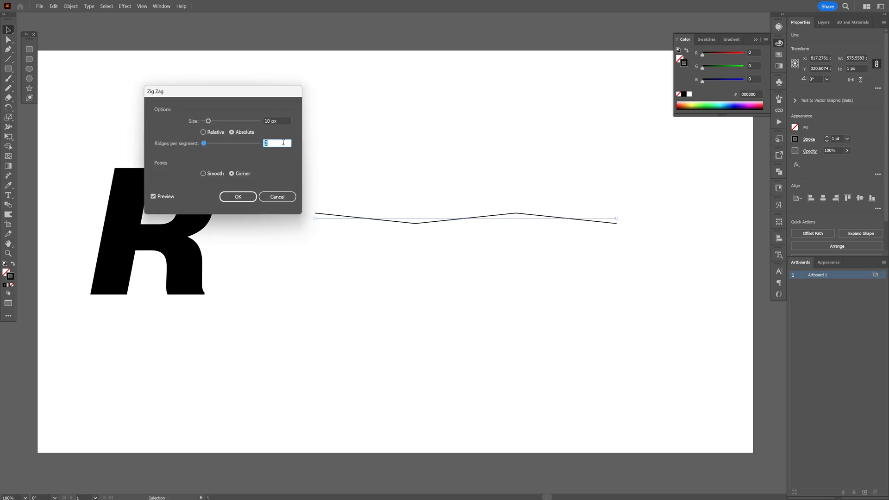
left_click(203, 175)
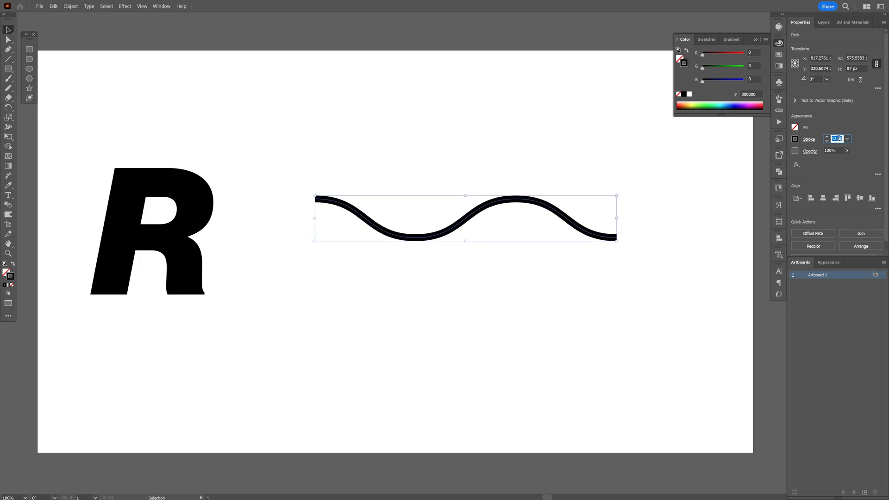
Give the wave a tapered stroke width profile and Alt-drag a copy above it
left_click(809, 139)
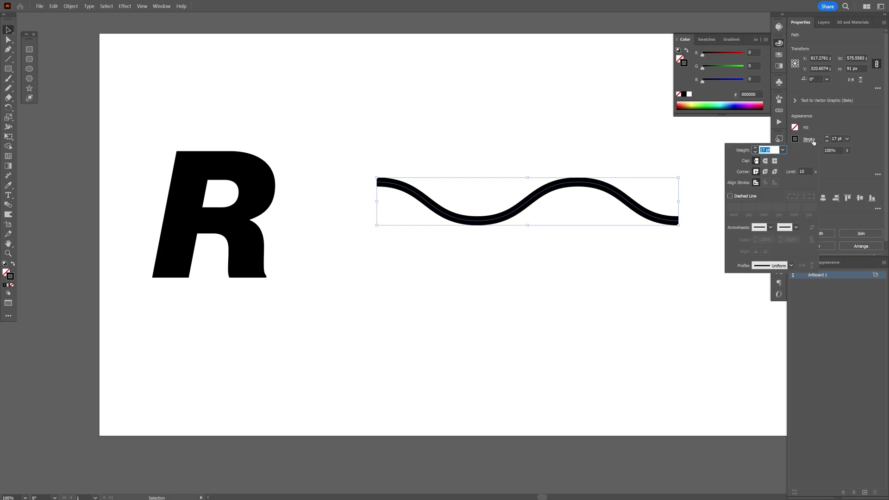
left_click(790, 264)
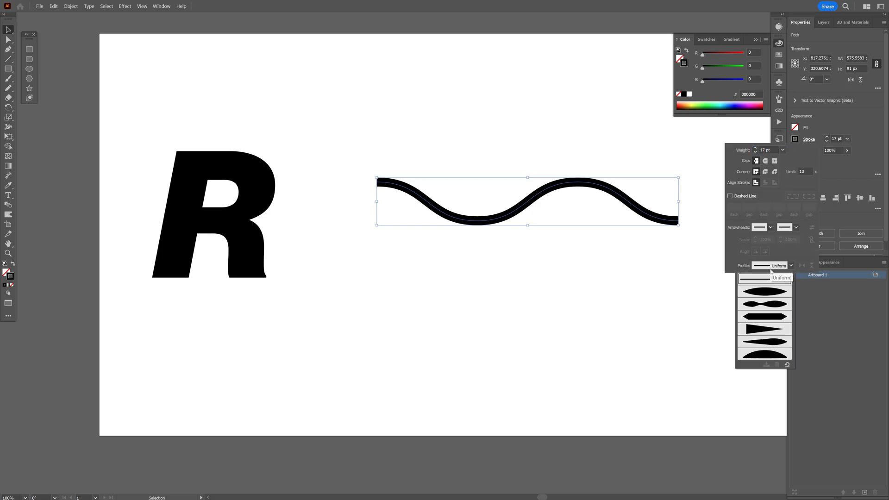
mouse_move(763, 304)
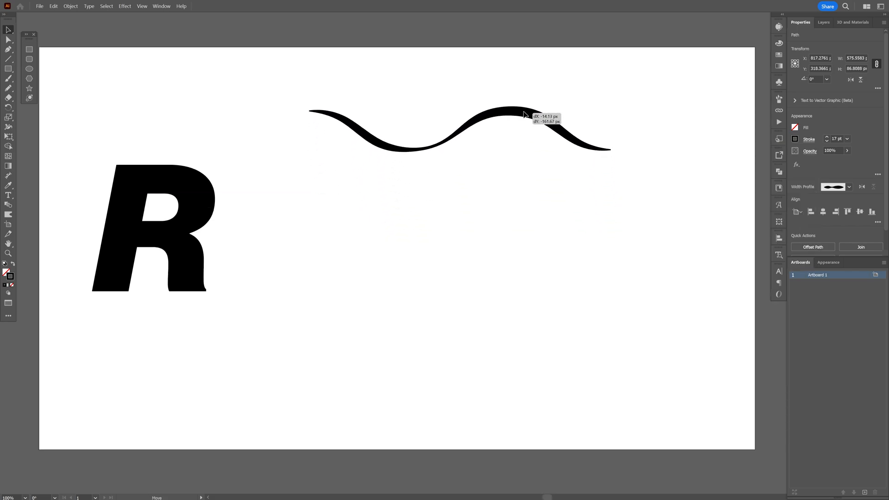
left_click_drag(521, 113, 522, 158)
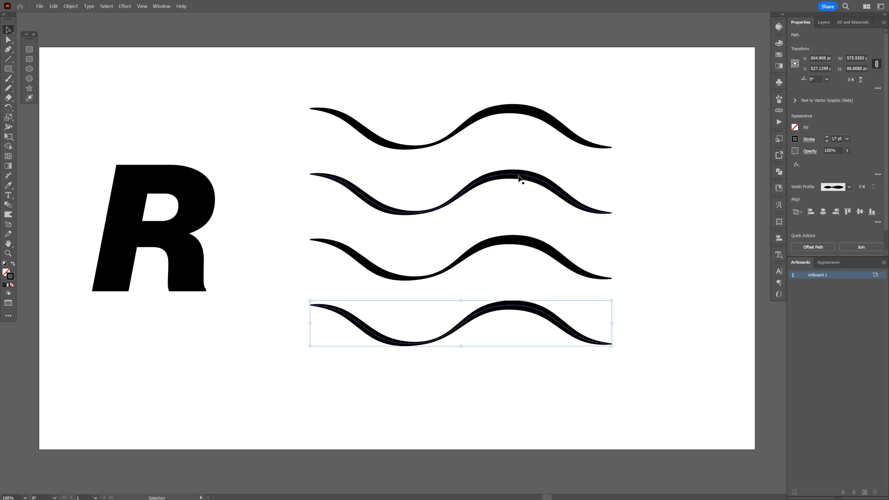
Colour the top wave from the Color panel, then select all four waves for blending
left_click(665, 223)
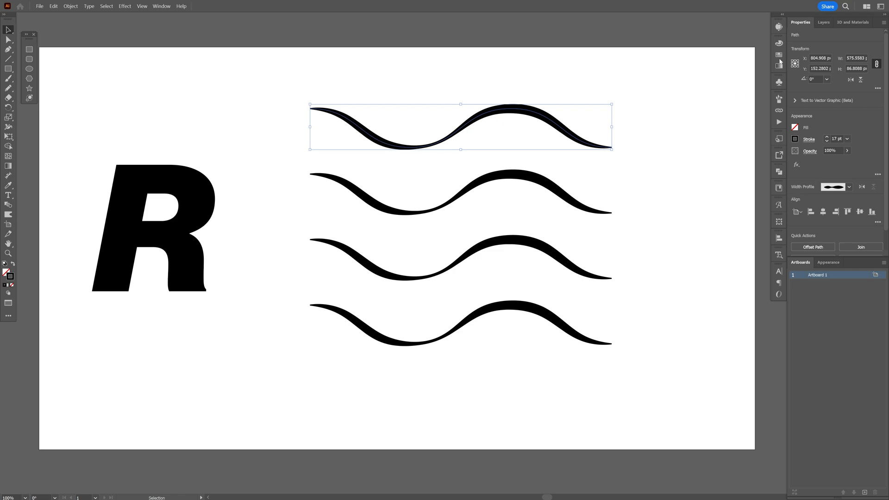
left_click(683, 76)
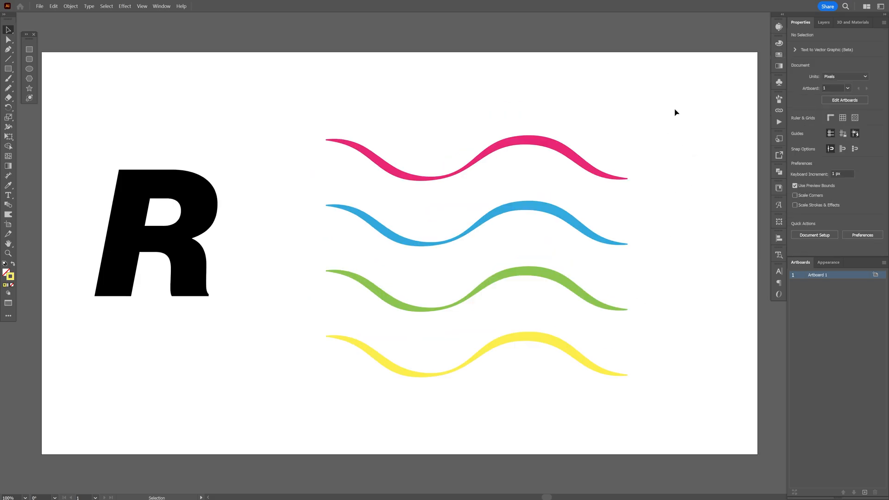
left_click(71, 6)
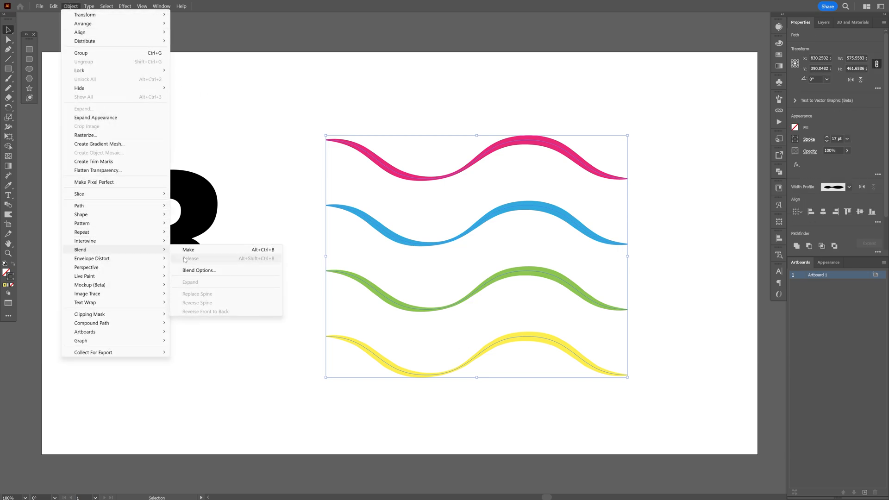
Blend the four coloured waves together with Specified Steps set to 8
left_click(188, 250)
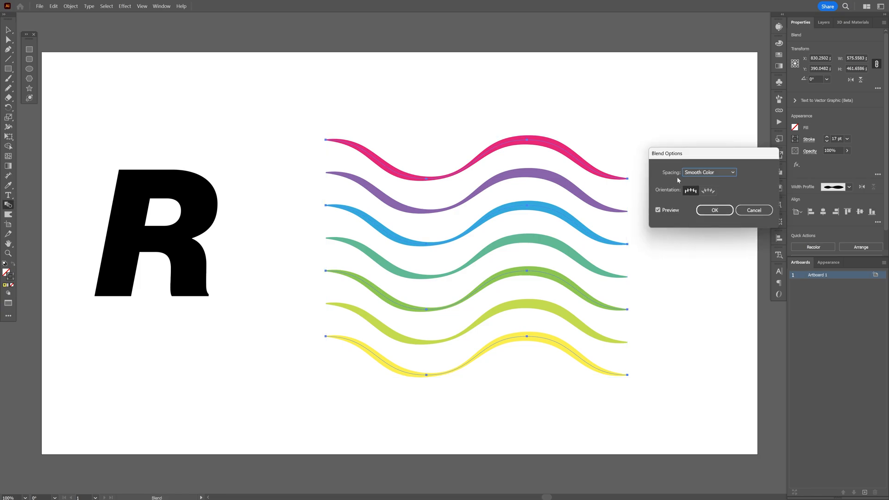
left_click(709, 172)
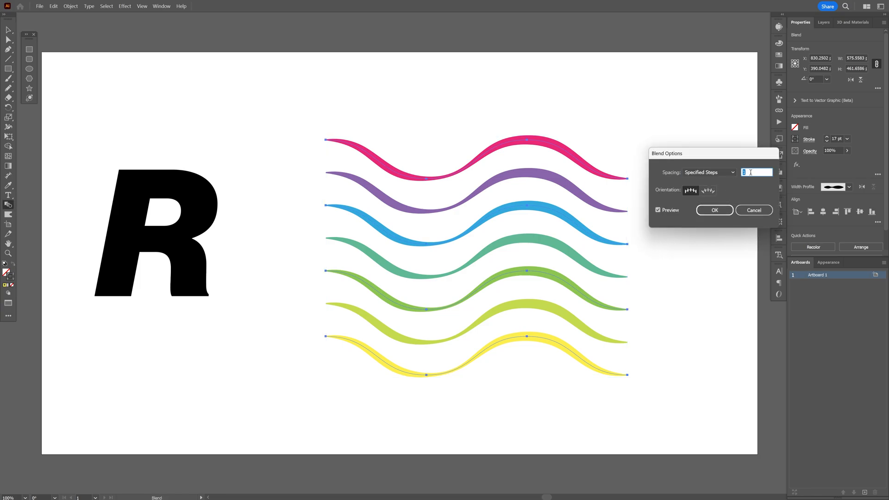
type("8")
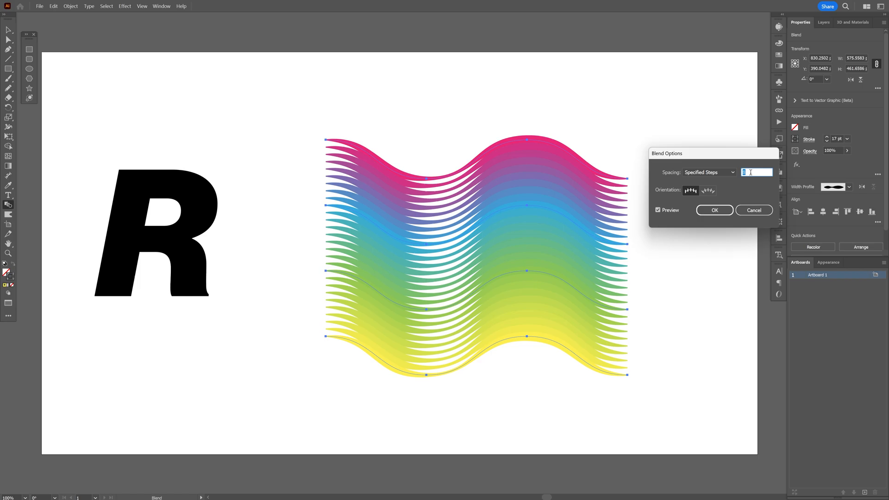
left_click(715, 209)
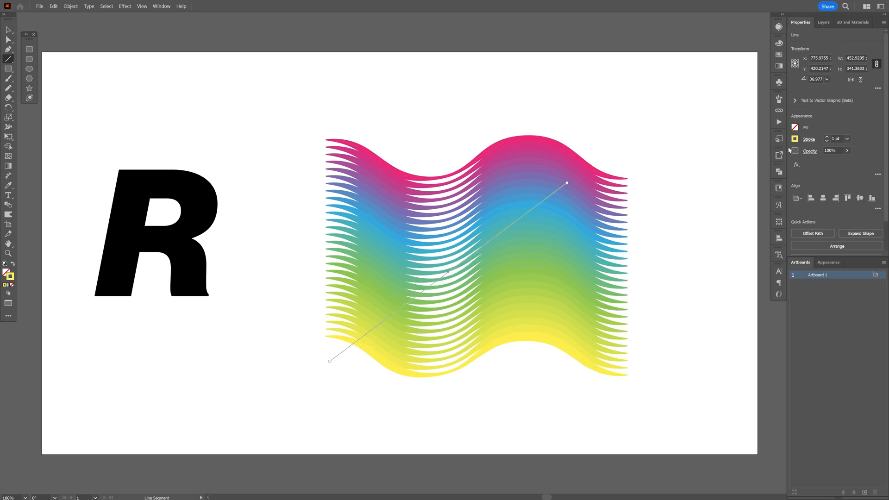
Make the diagonal line the blend's spine with Object > Blend > Replace Spine
left_click(794, 139)
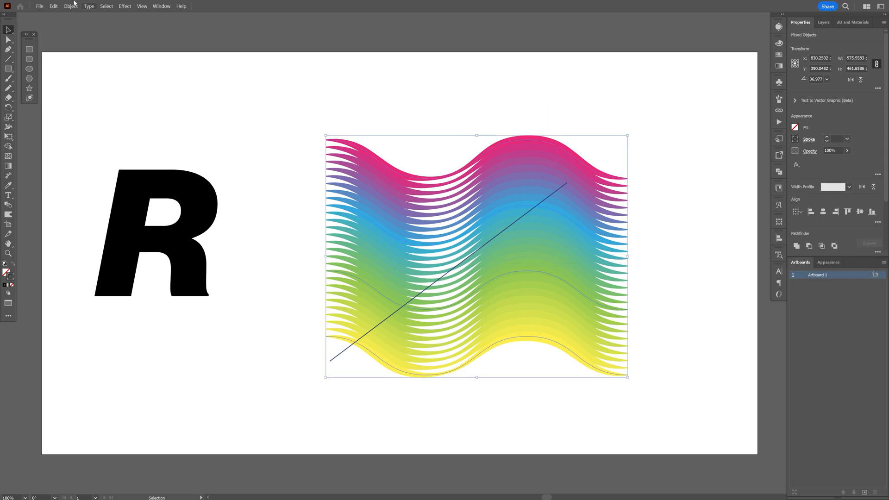
left_click(71, 5)
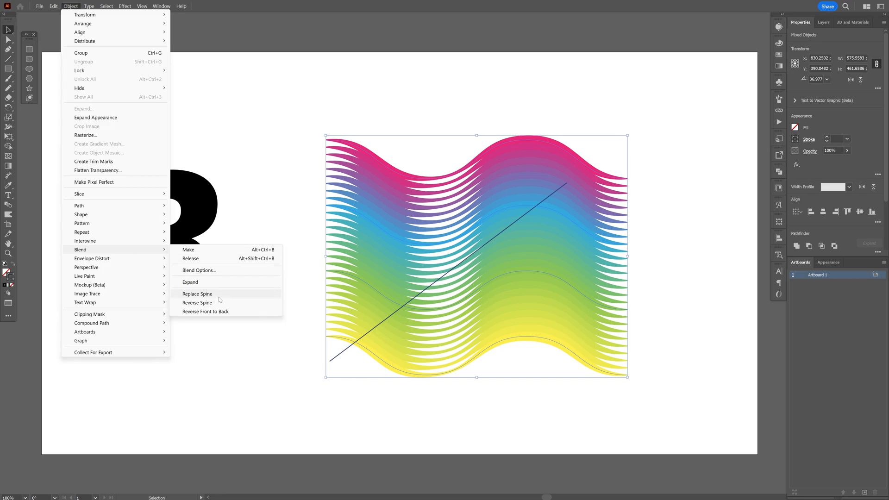
left_click(197, 294)
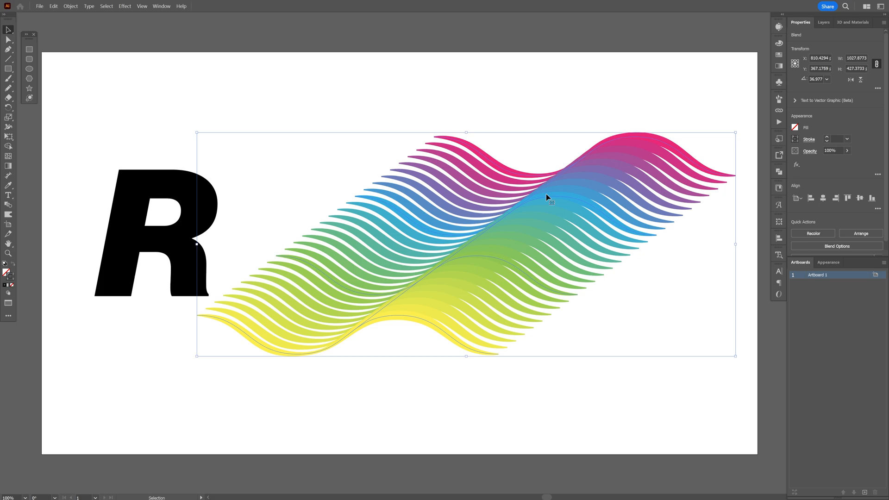
mouse_move(656, 141)
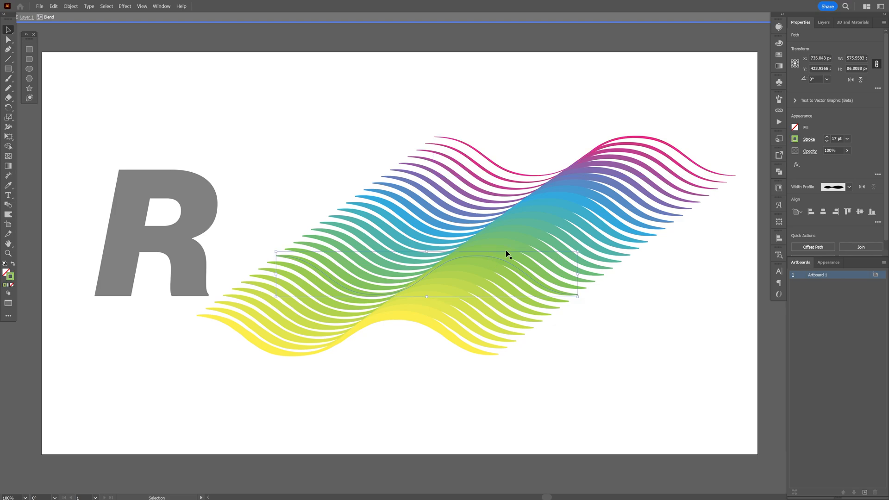
Lower the wave path's stroke weight, then move the R onto the middle of the ribbon
left_click(839, 139)
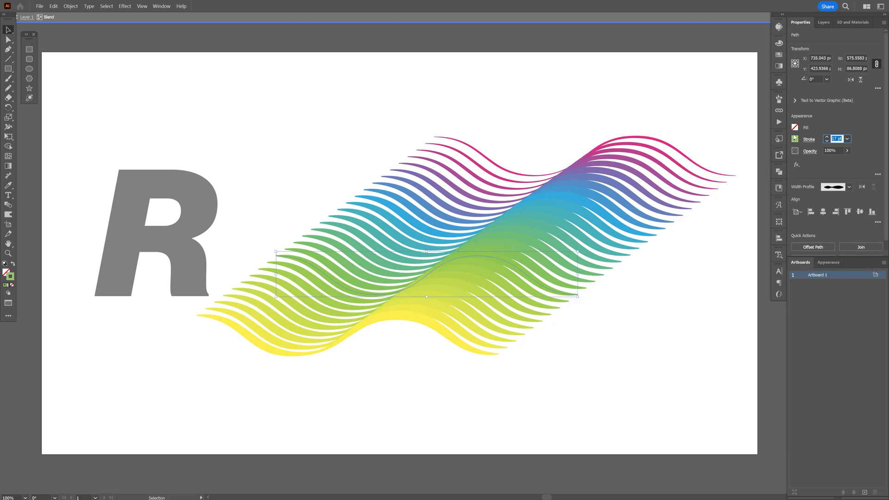
left_click_drag(425, 275, 349, 334)
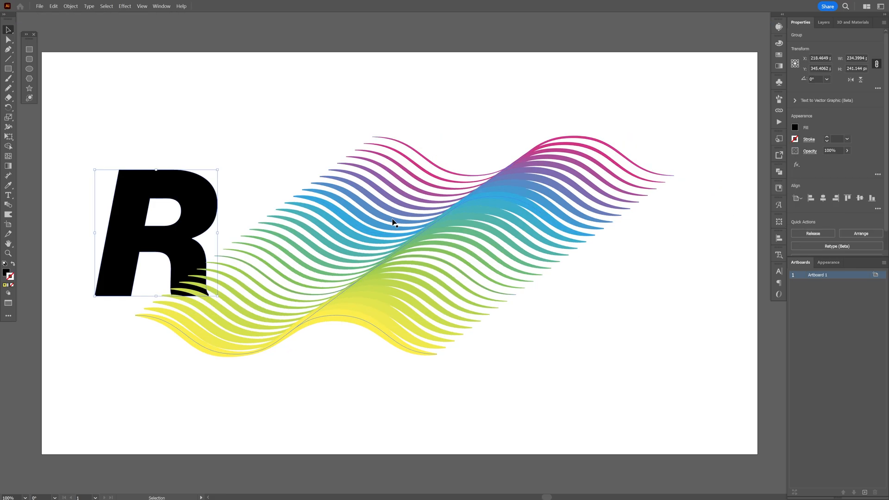
left_click_drag(156, 233, 404, 242)
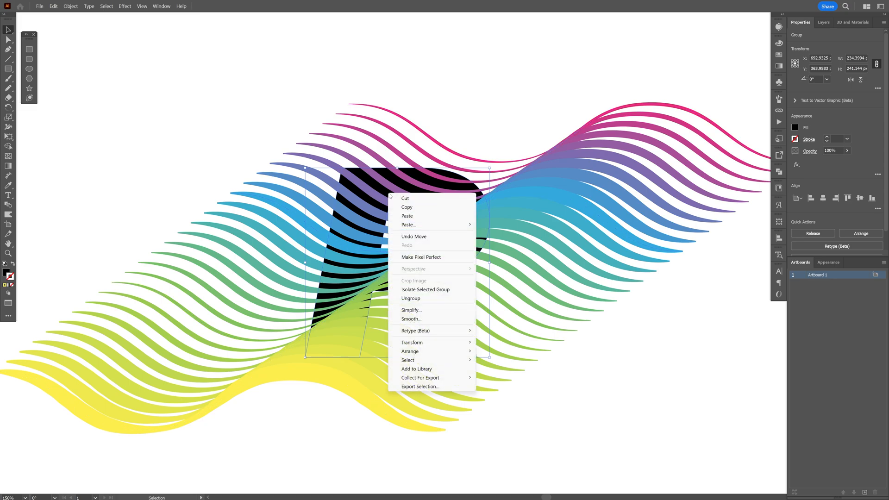
mouse_move(411, 351)
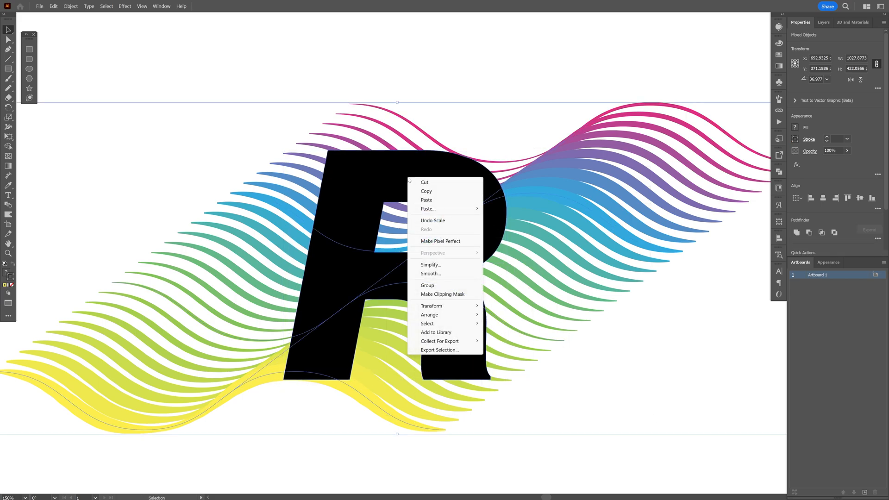
mouse_move(445, 294)
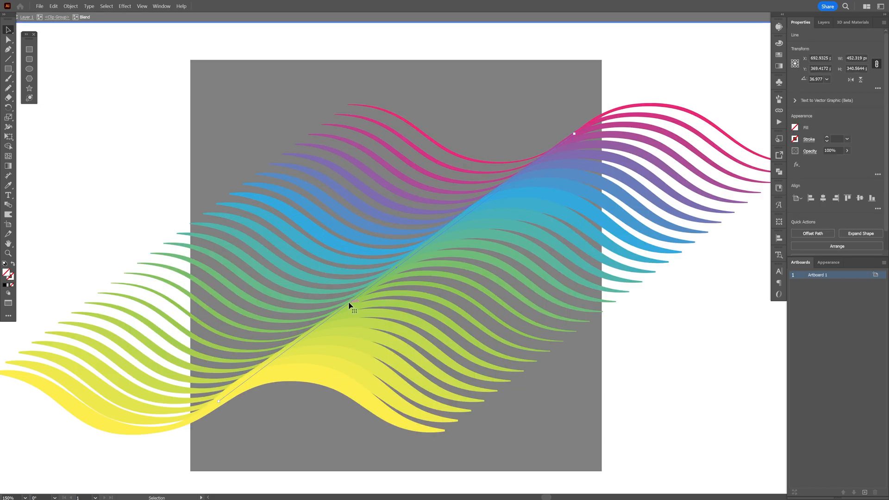
Drag the spine's lower end anchor point with the Direct Selection Tool to re-bend the ribbon
left_click(8, 42)
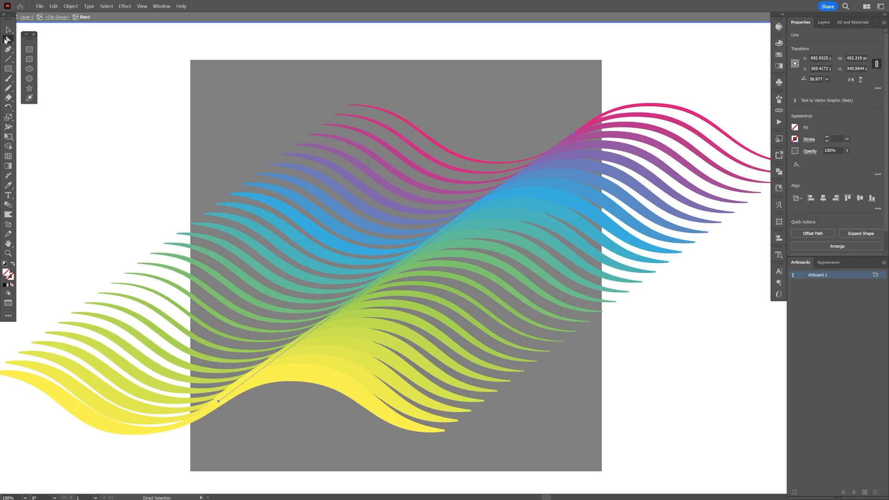
left_click(217, 400)
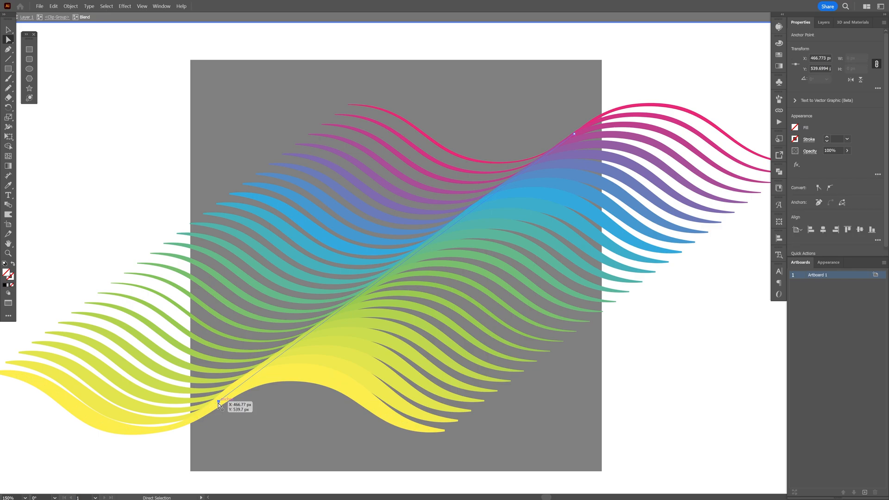
left_click_drag(219, 404, 317, 397)
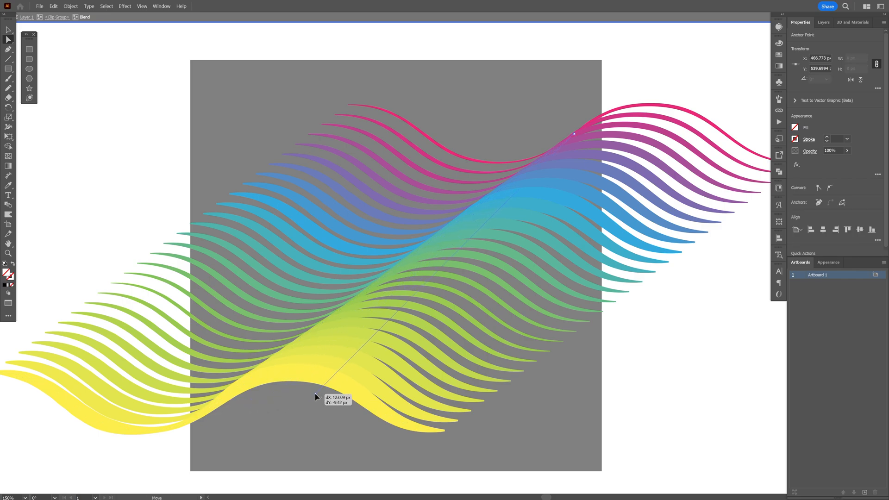
left_click_drag(317, 398, 166, 375)
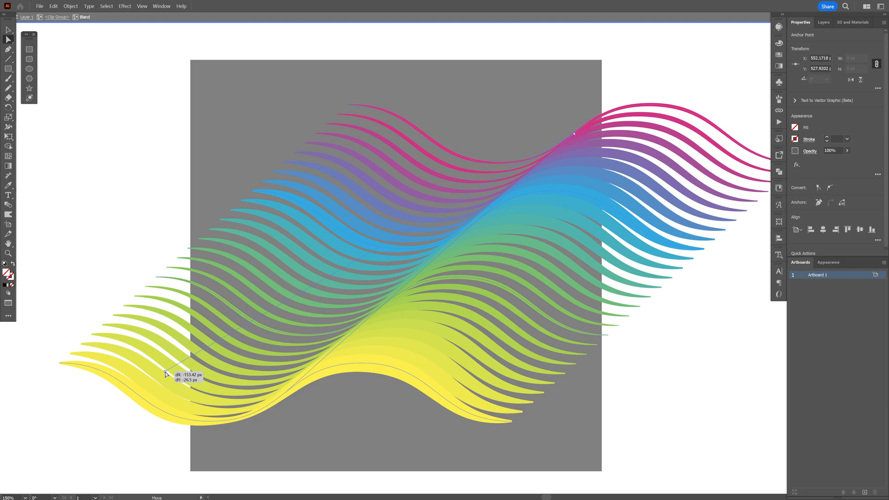
left_click_drag(166, 374, 378, 380)
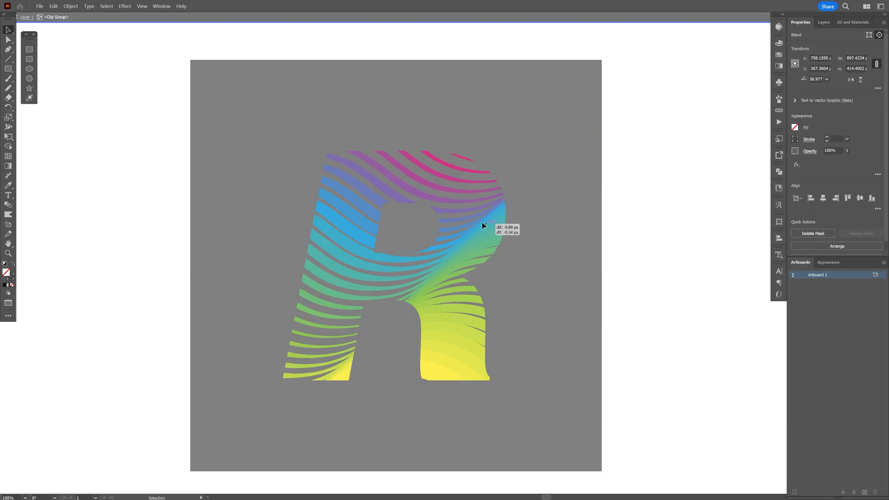
Slide the rainbow blend across the R and rotate it to tilt the stripes
left_click_drag(484, 226, 366, 241)
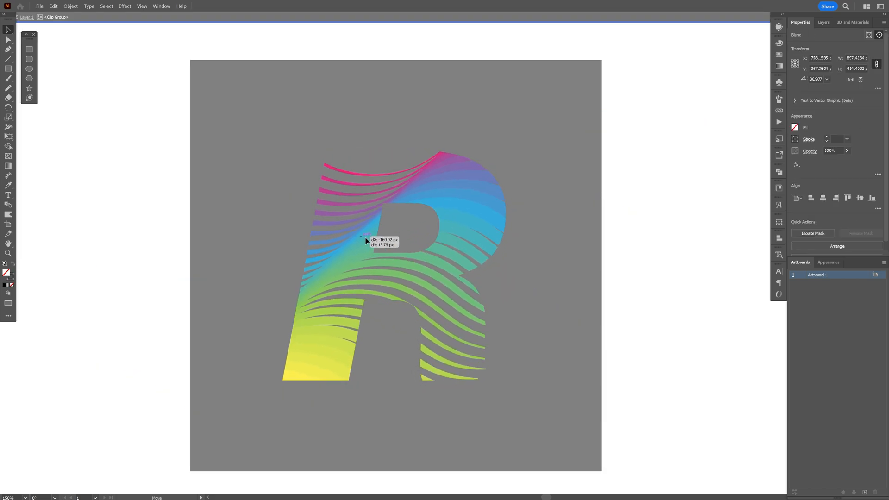
left_click_drag(366, 241, 449, 237)
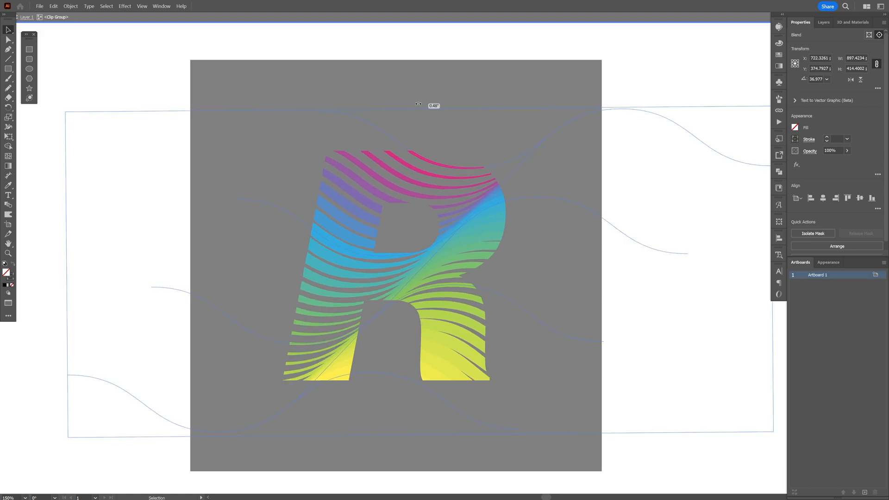
left_click_drag(418, 104, 309, 88)
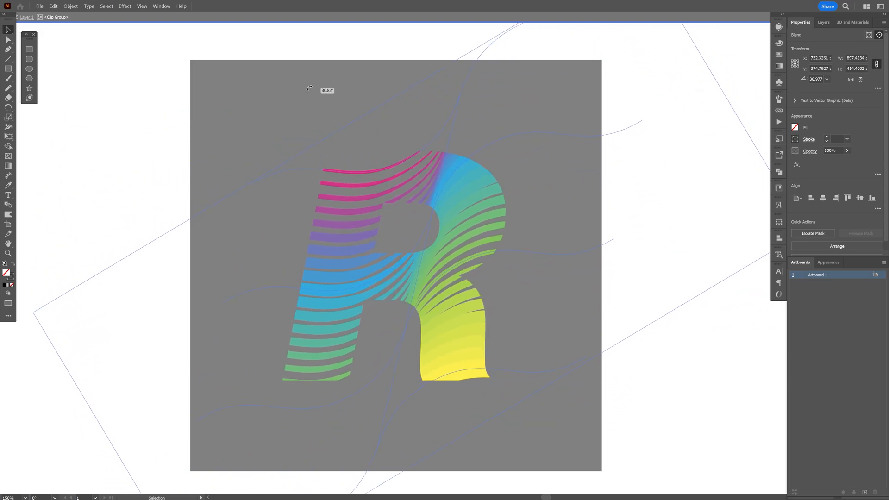